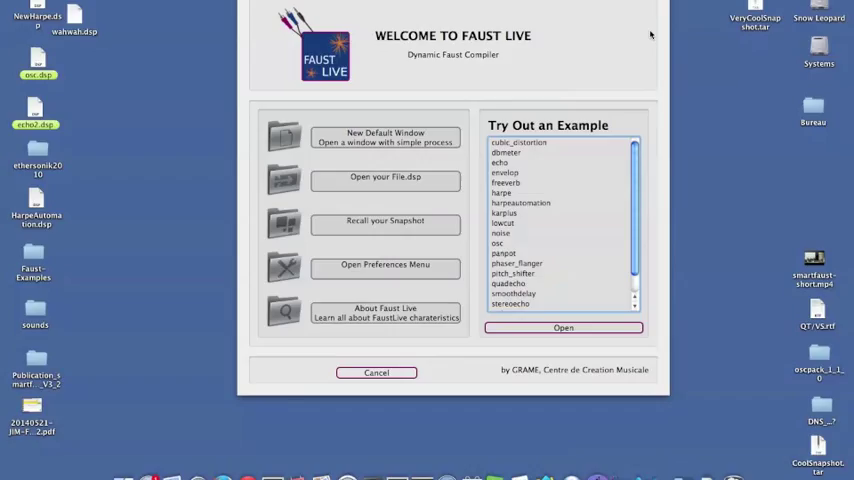
{"action": "mouse_move", "coordinate": [523, 82]}
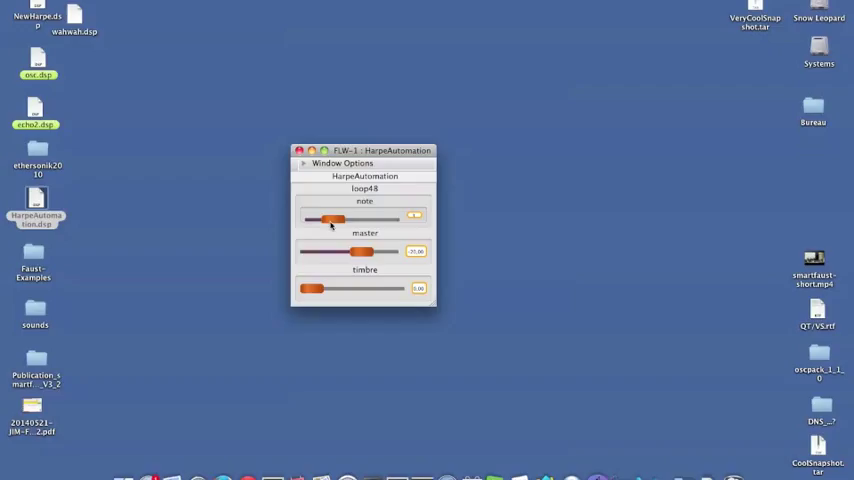
Slide the HarpeAutomation note control left, then nudge it back to play the harp.
{"action": "left_click_drag", "start_coordinate": [333, 218], "coordinate": [315, 219]}
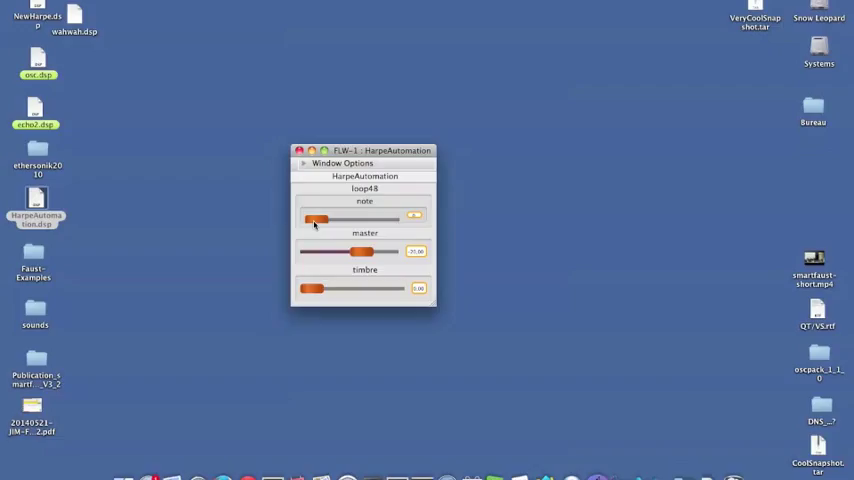
{"action": "left_click_drag", "start_coordinate": [317, 219], "coordinate": [343, 219]}
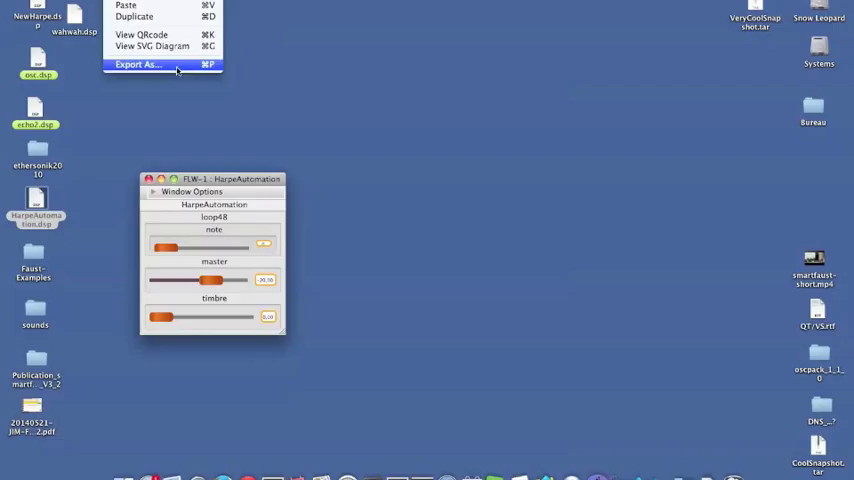
Export HarpeAutomation with platform web and architecture asmjs as binary.zip.
{"action": "left_click", "coordinate": [138, 70]}
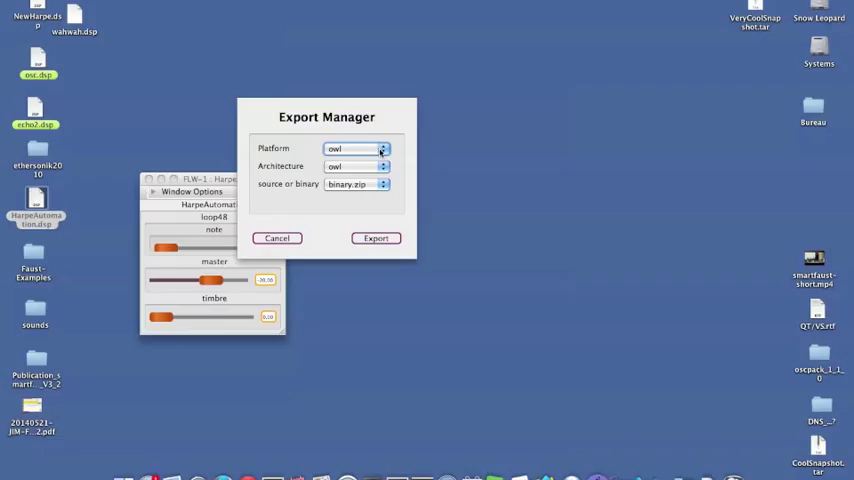
{"action": "left_click", "coordinate": [356, 148]}
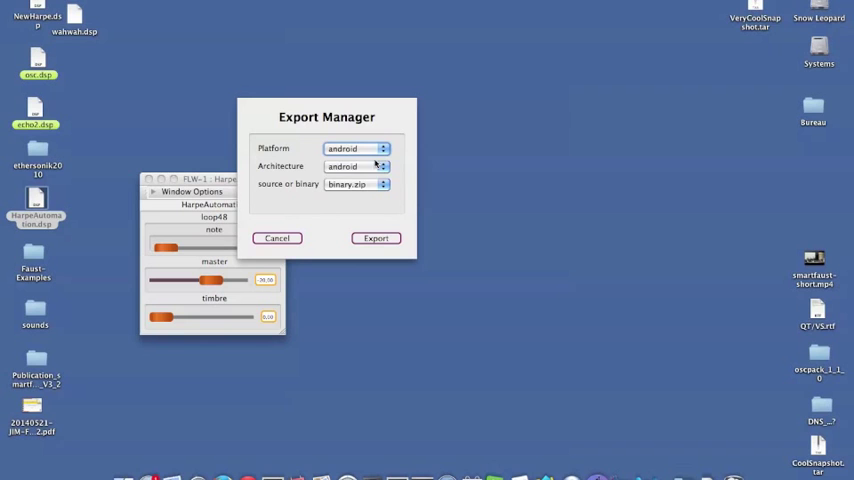
{"action": "left_click", "coordinate": [356, 148]}
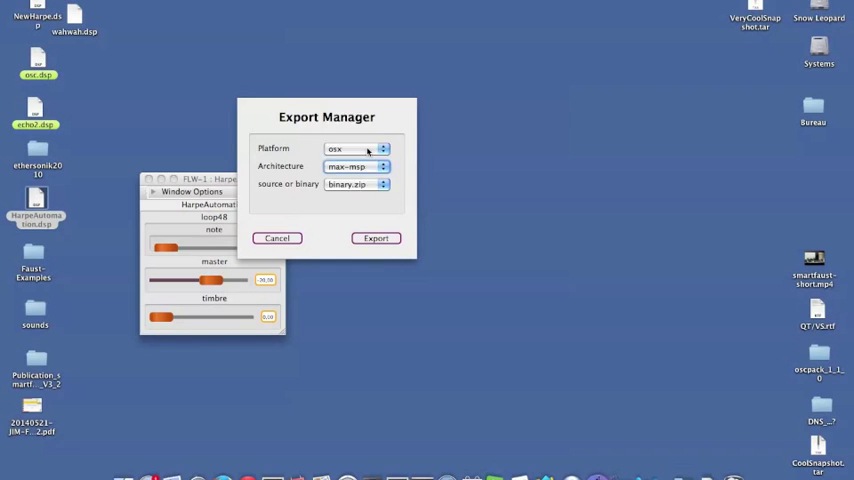
{"action": "left_click", "coordinate": [376, 238]}
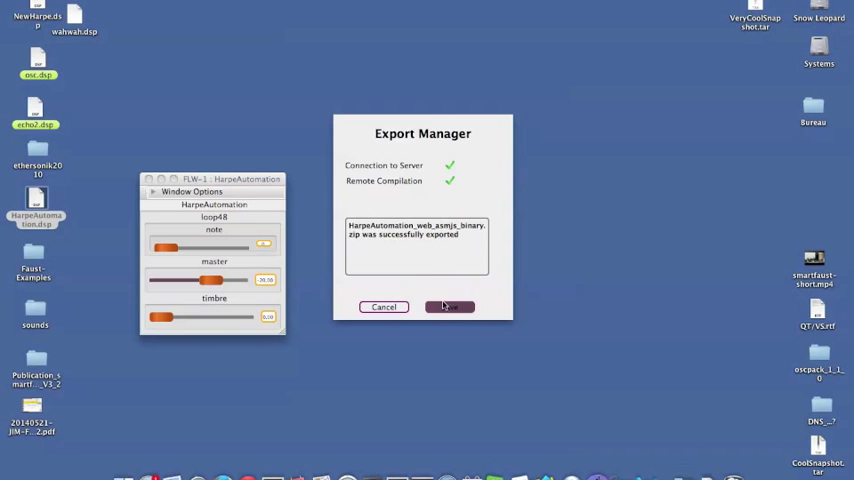
Dismiss the Export Manager's successful export report.
{"action": "left_click", "coordinate": [449, 306]}
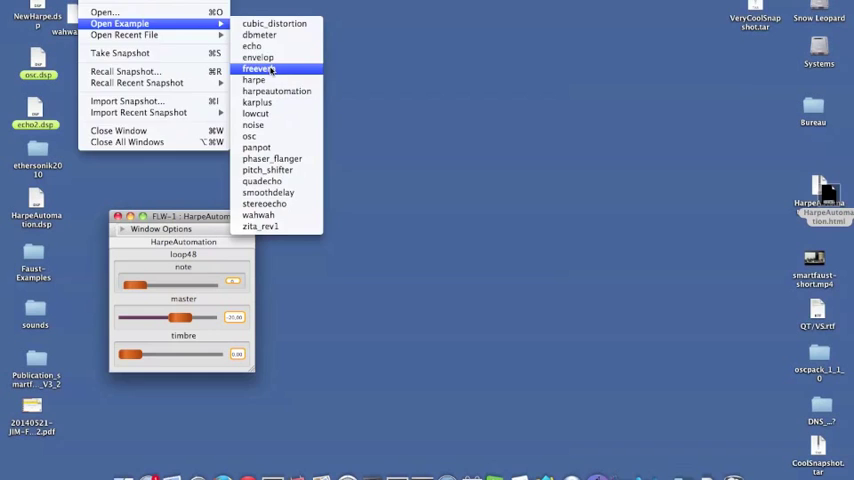
Load the freeverb example into a second window and confirm the audio settings.
{"action": "left_click", "coordinate": [256, 67]}
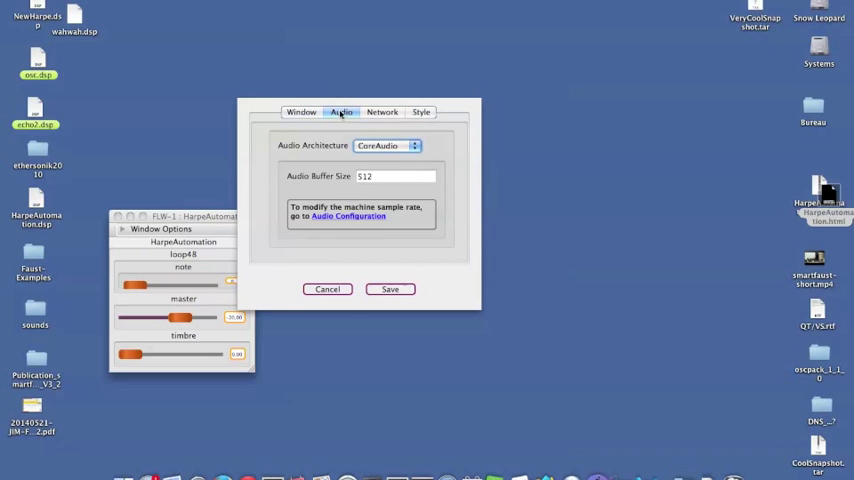
{"action": "left_click", "coordinate": [390, 289]}
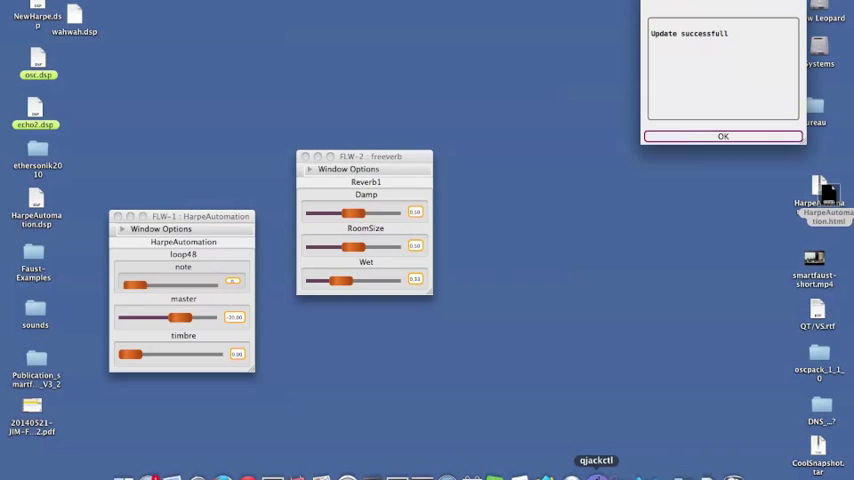
Load echo2.dsp into the second window in place of freeverb.
{"action": "left_click", "coordinate": [592, 459]}
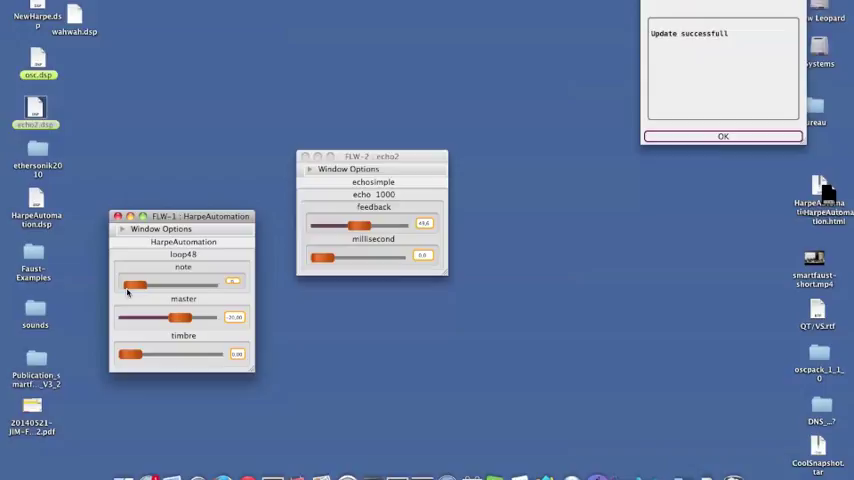
Drag the HarpeAutomation note slider right and back, then load wahwah.dsp.
{"action": "left_click_drag", "start_coordinate": [135, 286], "coordinate": [178, 286]}
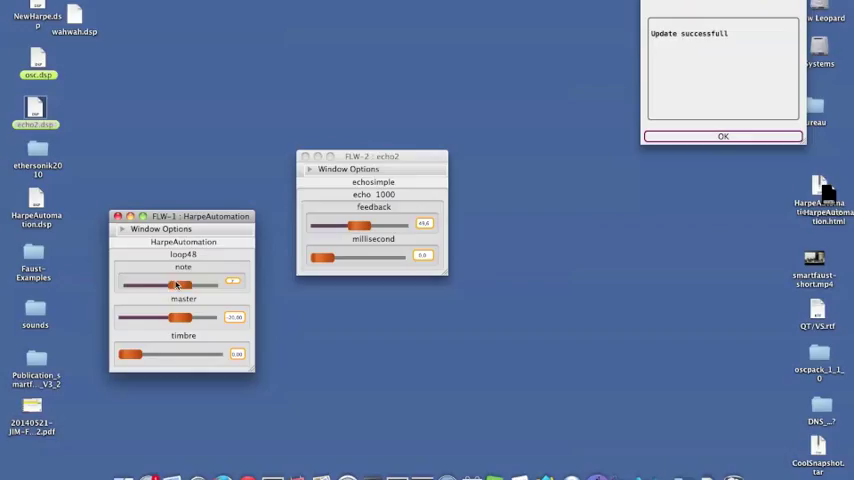
{"action": "left_click_drag", "start_coordinate": [178, 285], "coordinate": [135, 285]}
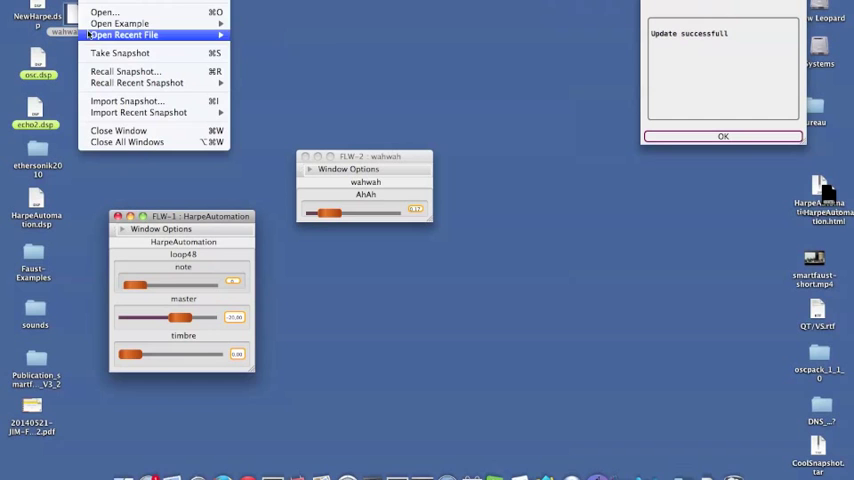
Choose File > Import Snapshot... to open the Import a Snapshot dialog.
{"action": "left_click", "coordinate": [125, 51]}
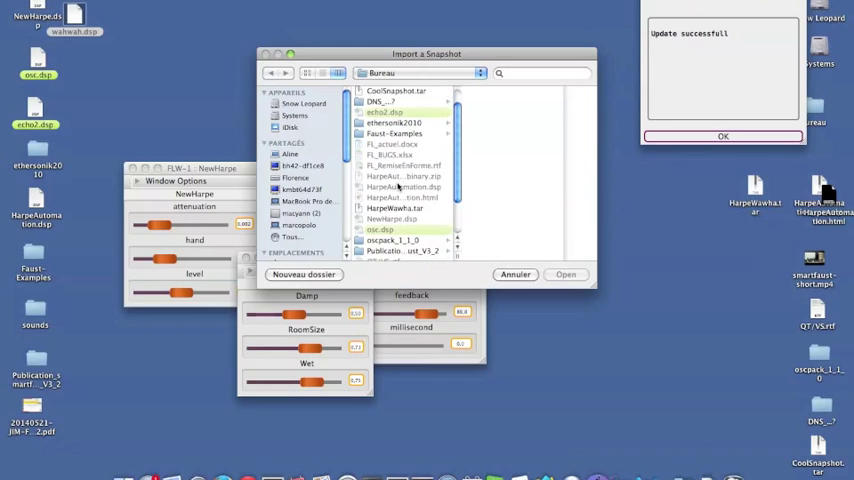
Import the desktop snapshot and enable HTTP and OSC remote interfaces on port 5510.
{"action": "left_click", "coordinate": [564, 274]}
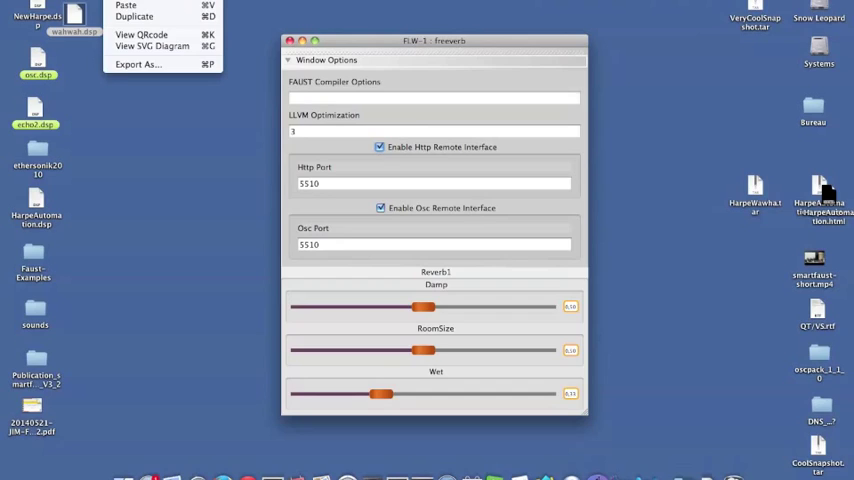
Show the freeverb window's QR code and link for remote HTTP access.
{"action": "left_click", "coordinate": [379, 147]}
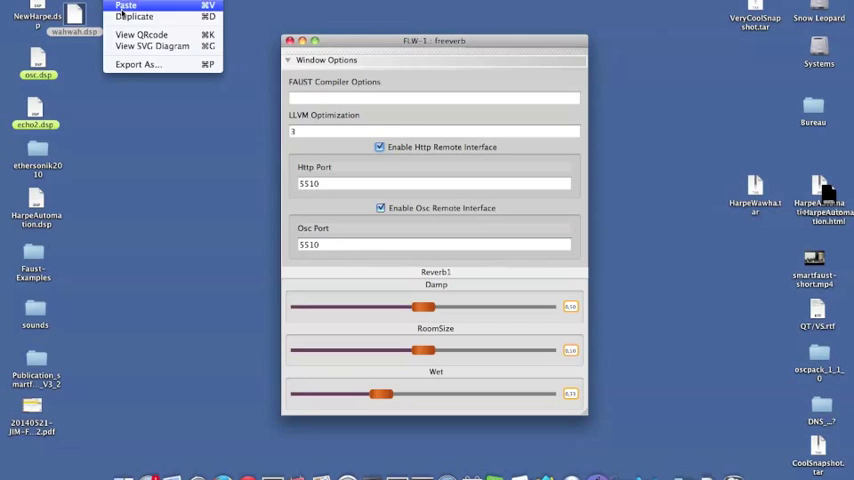
{"action": "left_click", "coordinate": [145, 36]}
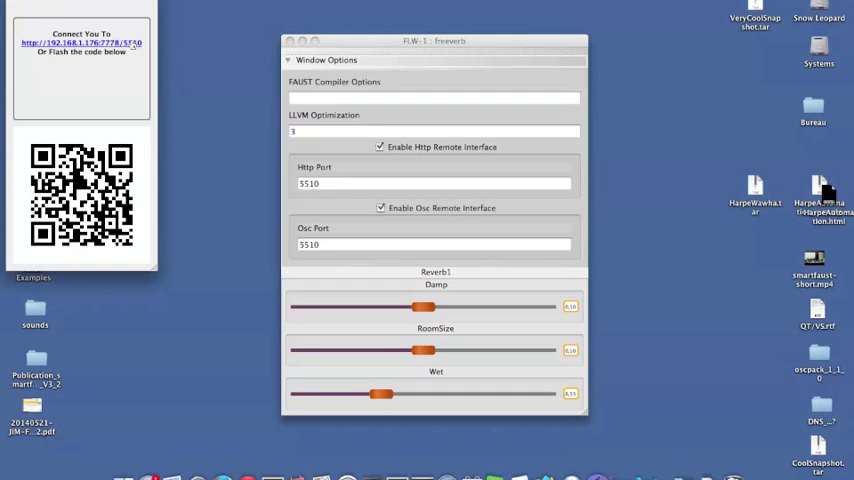